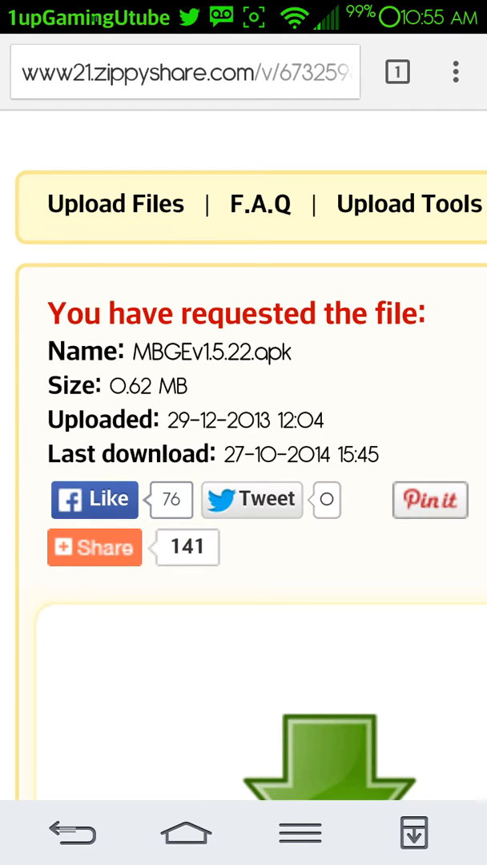
# Scroll down the Zippyshare file page for MBGEv1.5.22.apk before closing the VideoStripe pop-up.
pyautogui.scroll(-3)
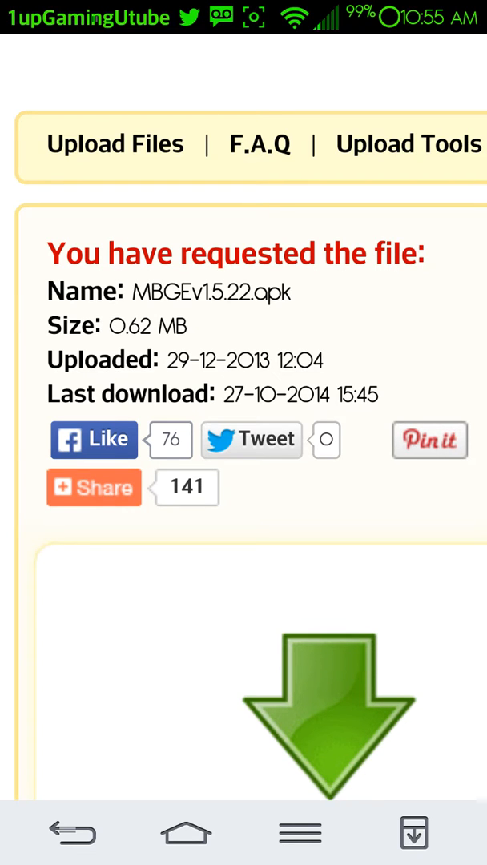
pyautogui.scroll(-3)
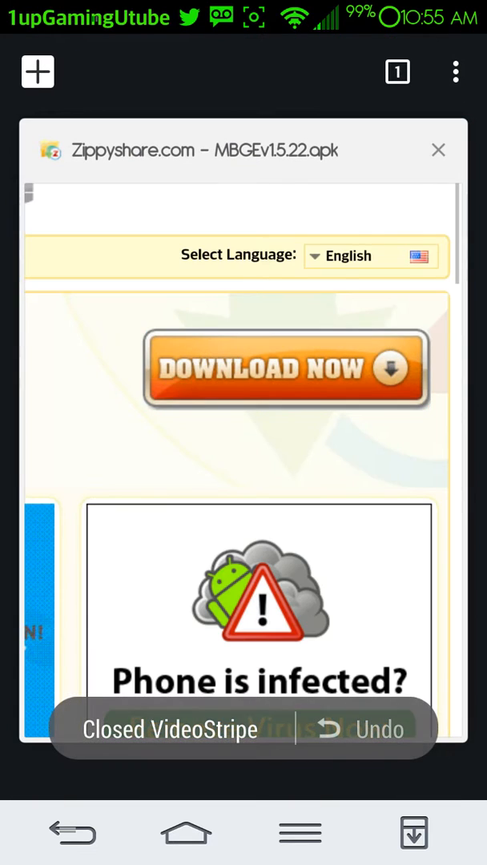
# Return to the Zippyshare tab and start the MBGEv1.5.22.apk download.
pyautogui.click(285, 368)
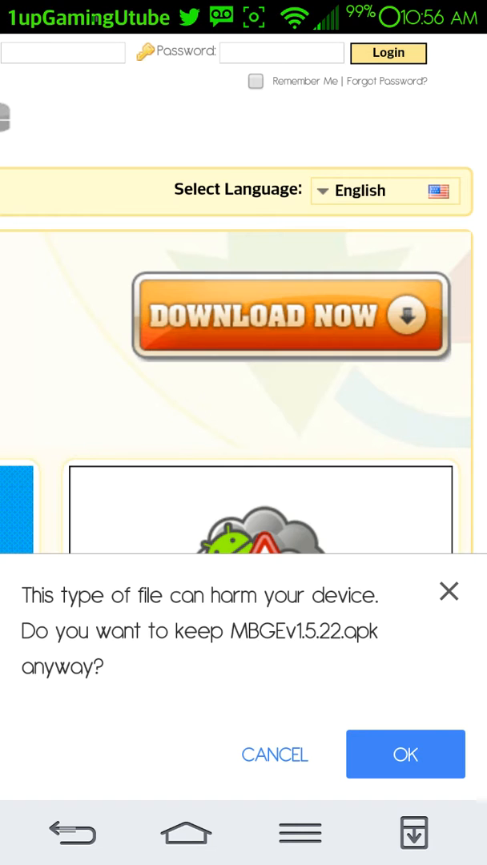
# Accept the harmful-file warning so MBGEv1.5.22.apk is kept.
pyautogui.click(403, 753)
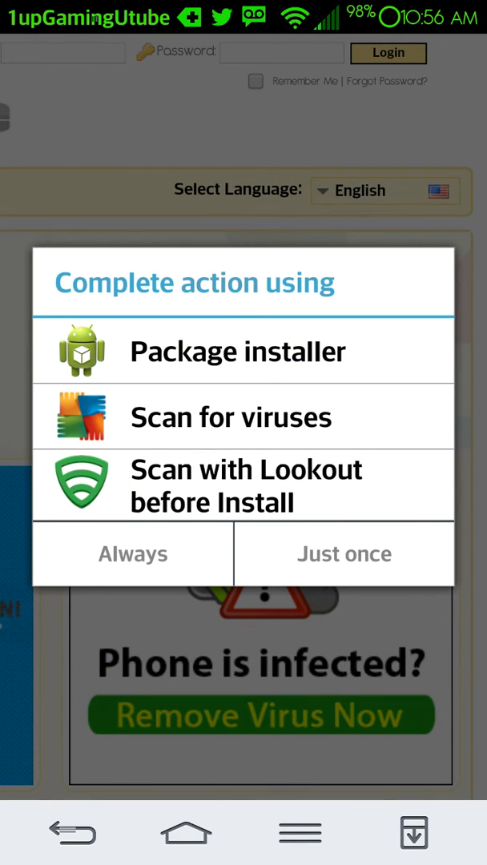
# Choose Package installer to install and launch the My Boy emulator with the Pokémon ROM.
pyautogui.click(240, 351)
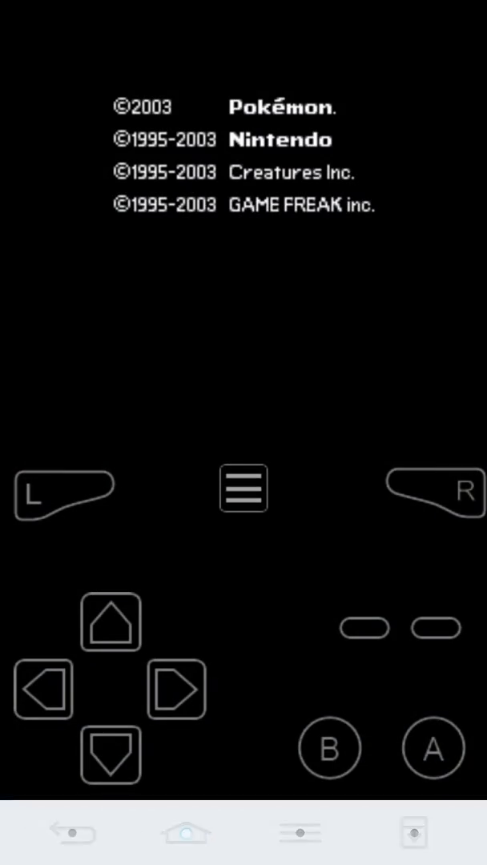
# Load the save state from the emulator menu, resuming the battle at Pikachu's party screen.
pyautogui.click(244, 487)
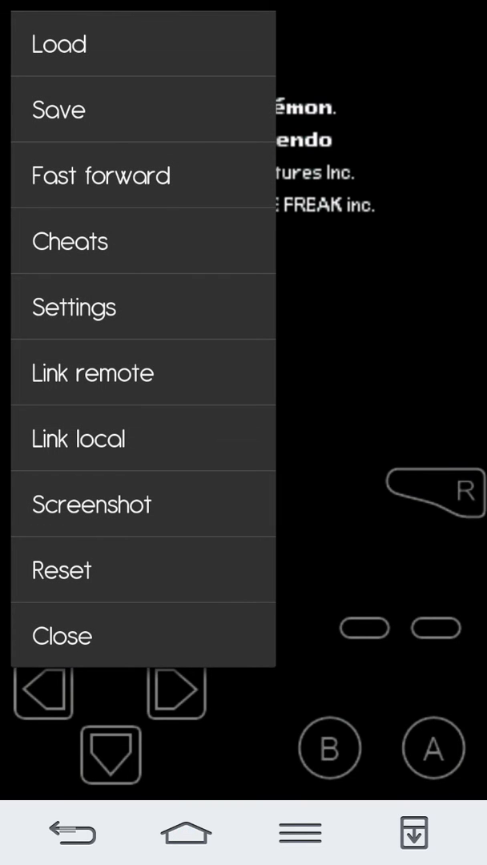
pyautogui.click(61, 634)
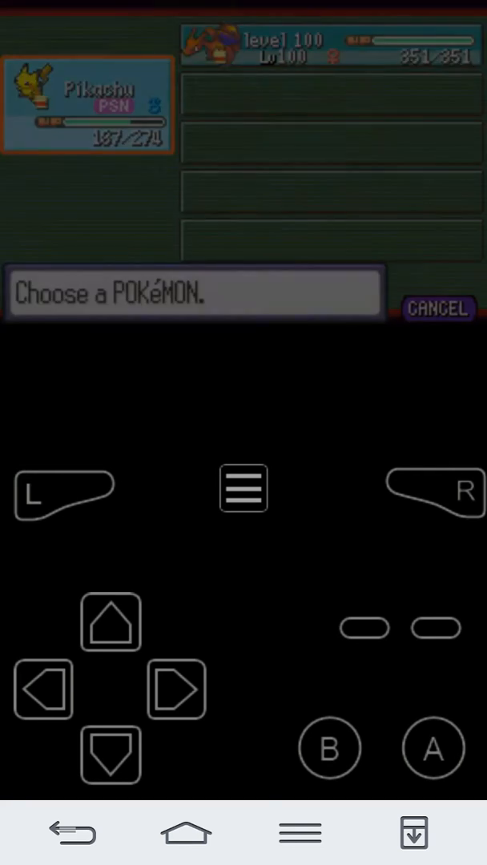
# Send out the level 100 Pikachu against the wild Makuhita and advance to its attack.
pyautogui.click(88, 103)
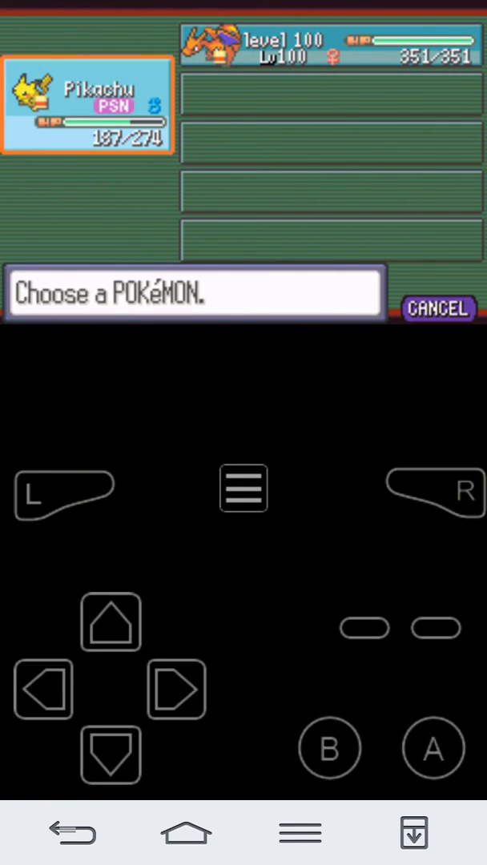
pyautogui.click(328, 45)
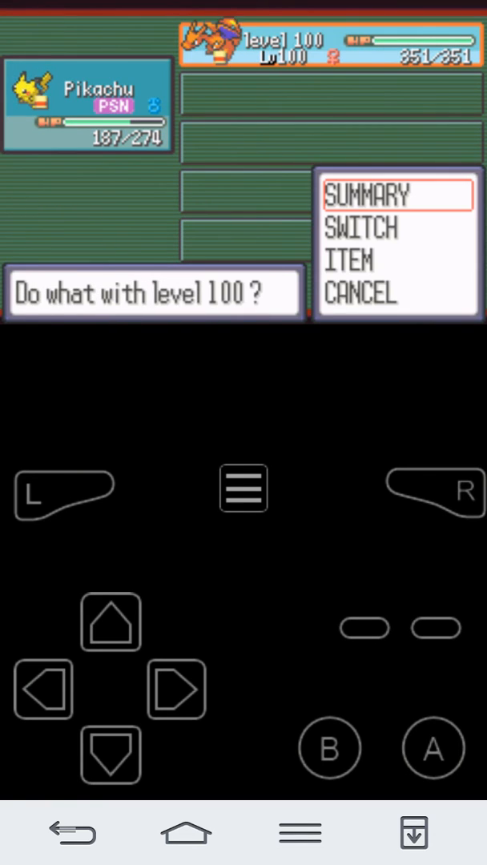
pyautogui.click(365, 194)
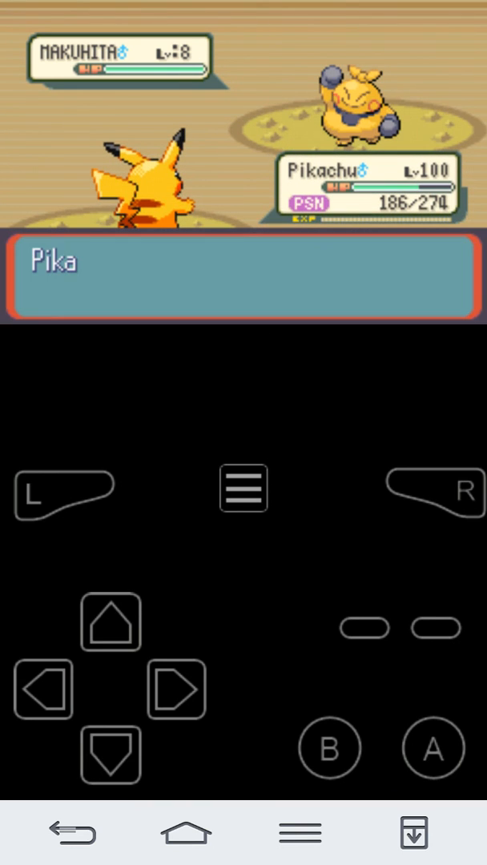
pyautogui.click(433, 748)
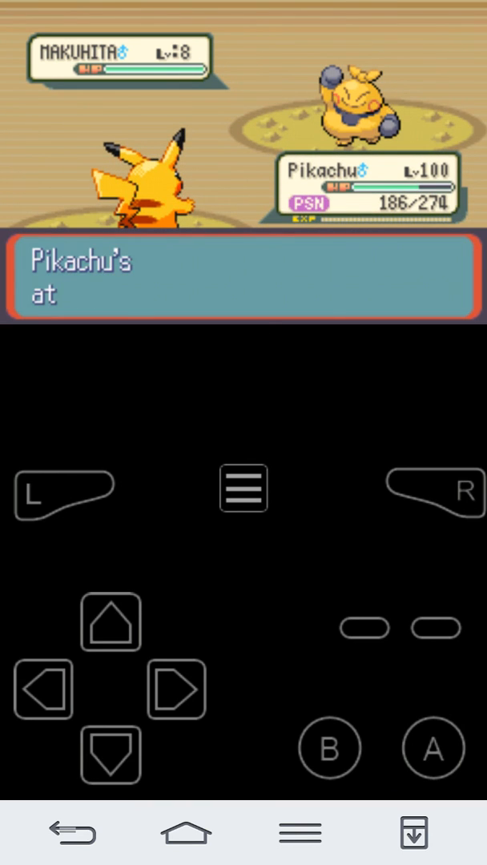